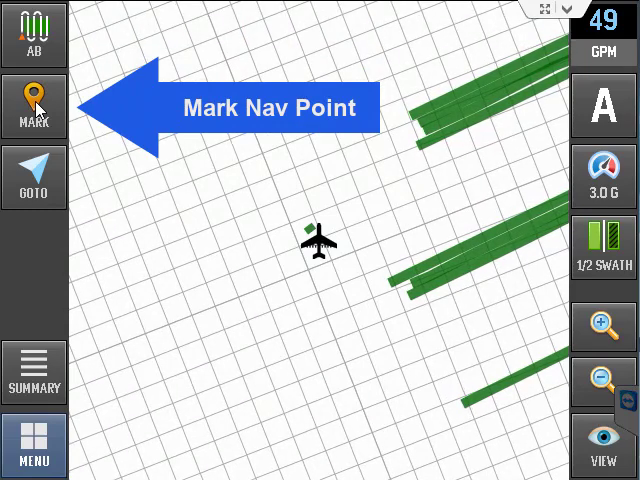
Mark a waypoint at the aircraft's current position and open its form with a 164.04 ft radius.
{"action": "left_click", "coordinate": [34, 105]}
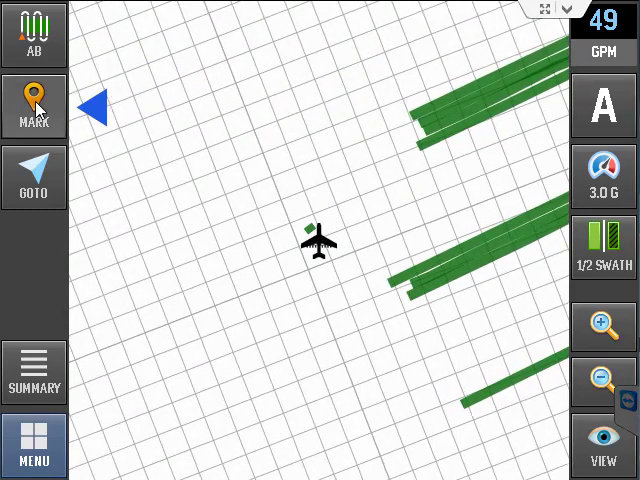
{"action": "left_click", "coordinate": [34, 106]}
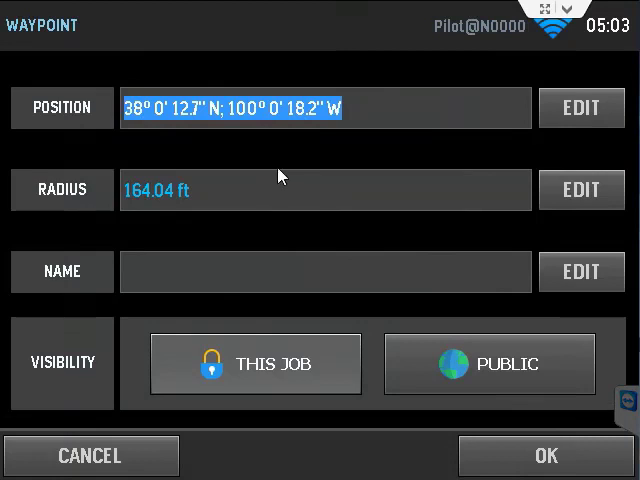
{"action": "mouse_move", "coordinate": [301, 173]}
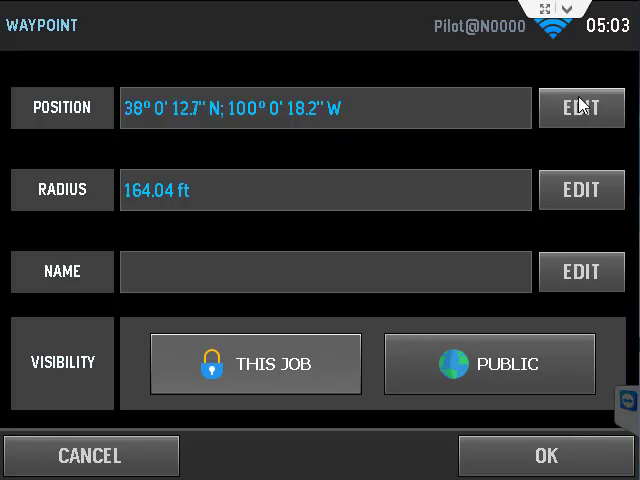
Change the waypoint's latitude seconds to 14.0 so it reads 38° 0' 14.0" N; 100° 0' 18.2" W.
{"action": "left_click", "coordinate": [581, 108]}
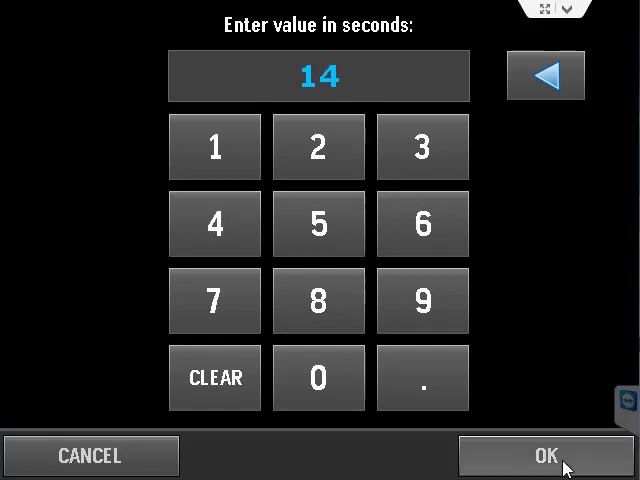
{"action": "left_click", "coordinate": [546, 455]}
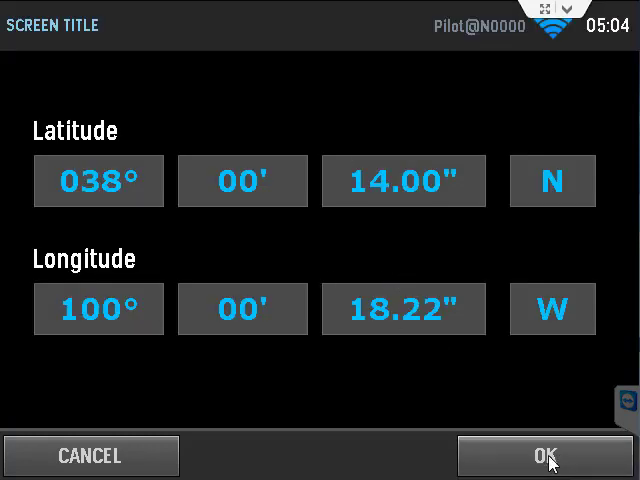
{"action": "left_click", "coordinate": [546, 455]}
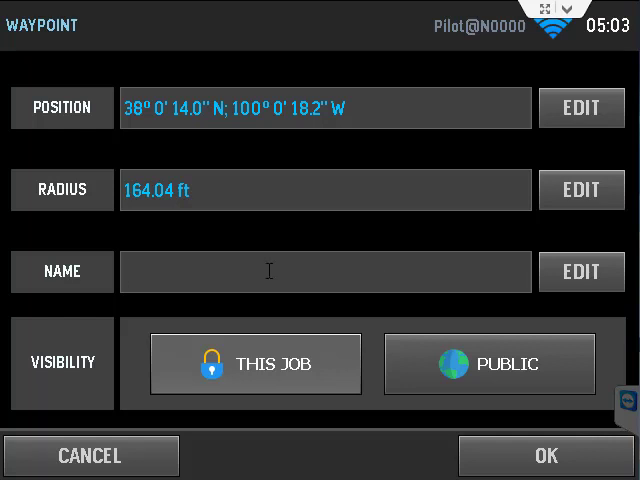
Name the waypoint 'Rice 3', keep public visibility, and save it onto the map.
{"action": "left_click", "coordinate": [581, 272]}
{"action": "type", "text": "Rice 3"}
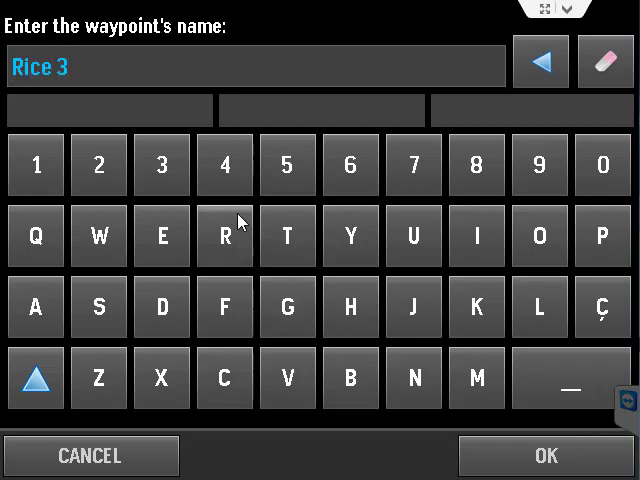
{"action": "left_click", "coordinate": [545, 456]}
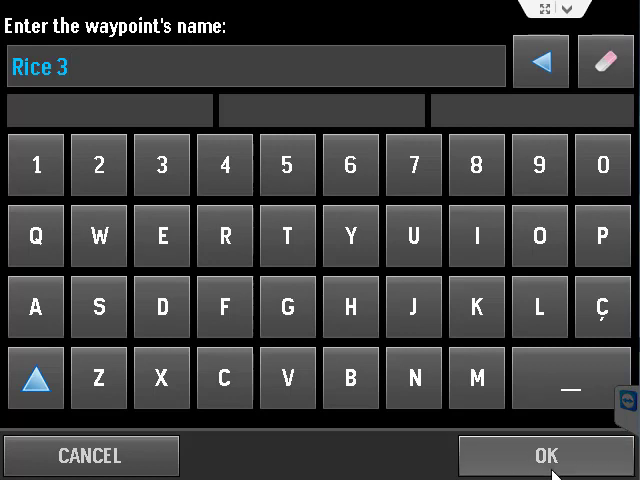
{"action": "left_click", "coordinate": [545, 455]}
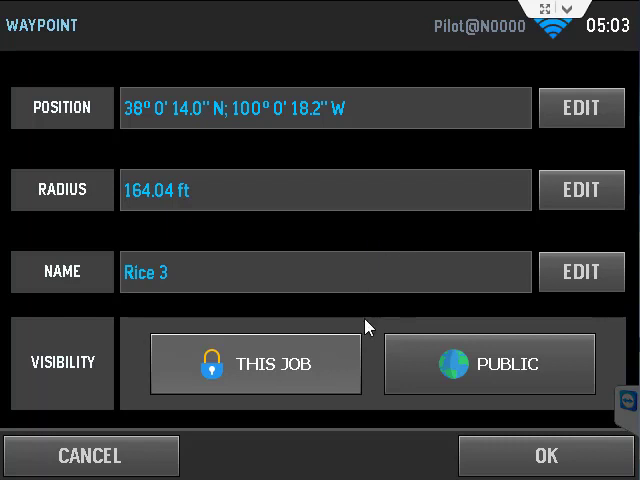
{"action": "mouse_move", "coordinate": [313, 378]}
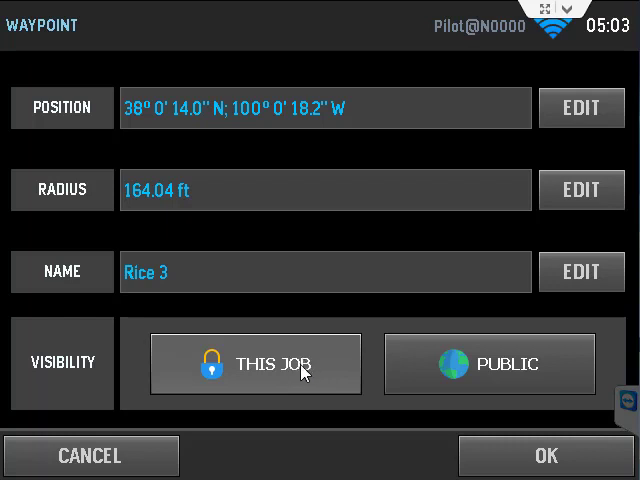
{"action": "mouse_move", "coordinate": [297, 385]}
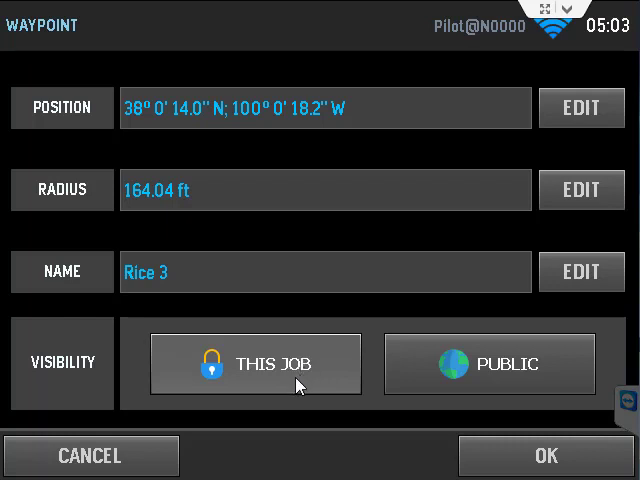
{"action": "mouse_move", "coordinate": [318, 372]}
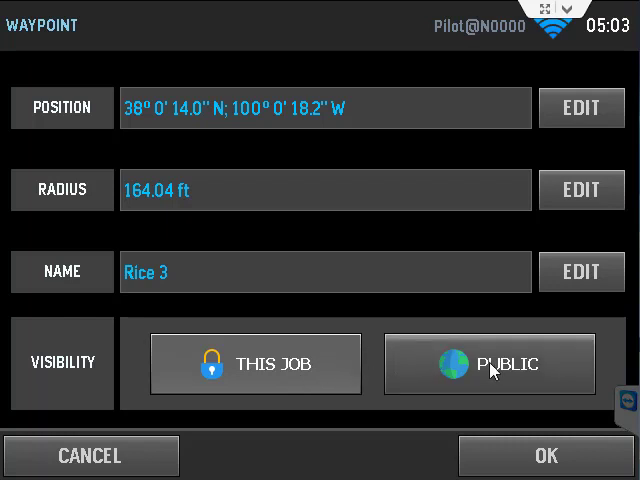
{"action": "mouse_move", "coordinate": [500, 383]}
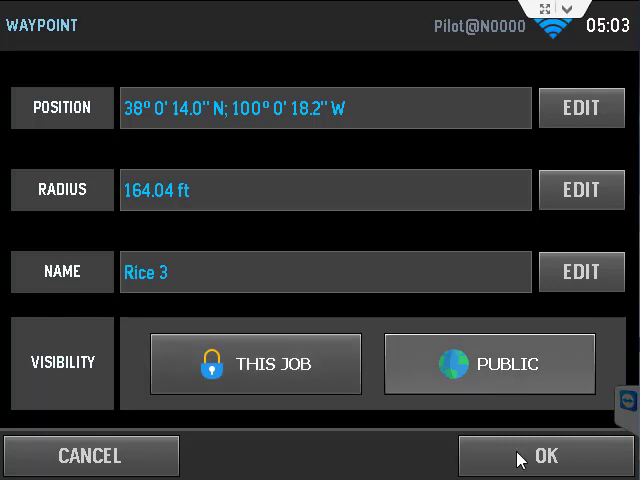
{"action": "left_click", "coordinate": [545, 455]}
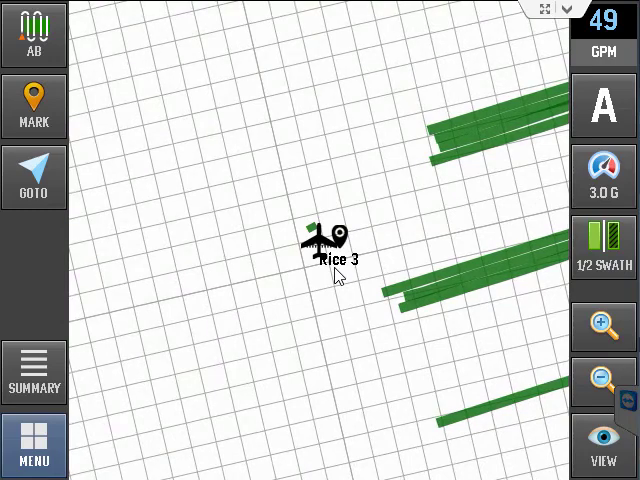
{"action": "left_click", "coordinate": [33, 178]}
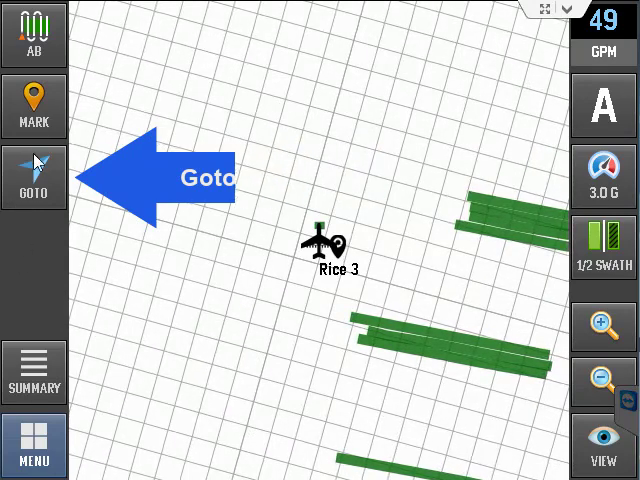
{"action": "left_click", "coordinate": [35, 178]}
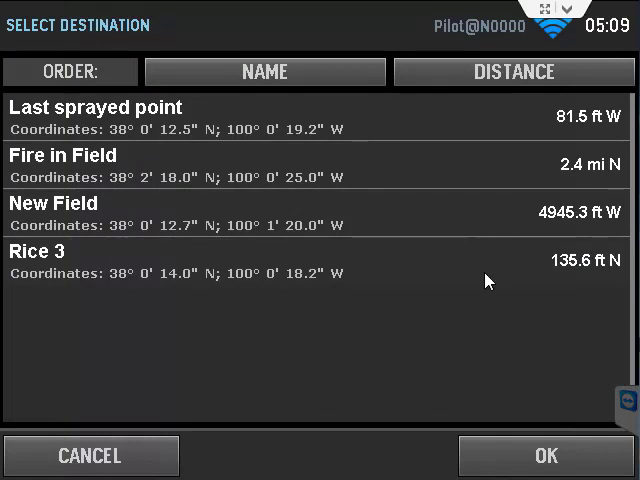
{"action": "mouse_move", "coordinate": [320, 248]}
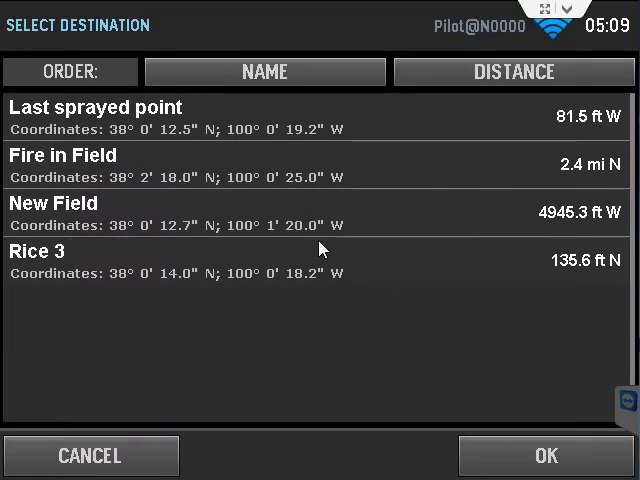
{"action": "mouse_move", "coordinate": [328, 238]}
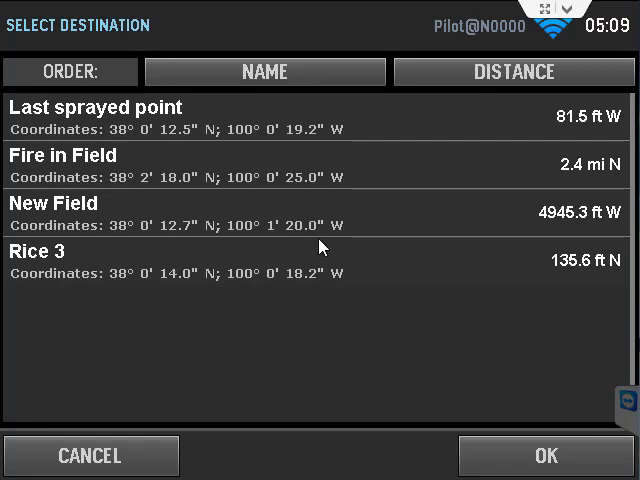
{"action": "mouse_move", "coordinate": [338, 238]}
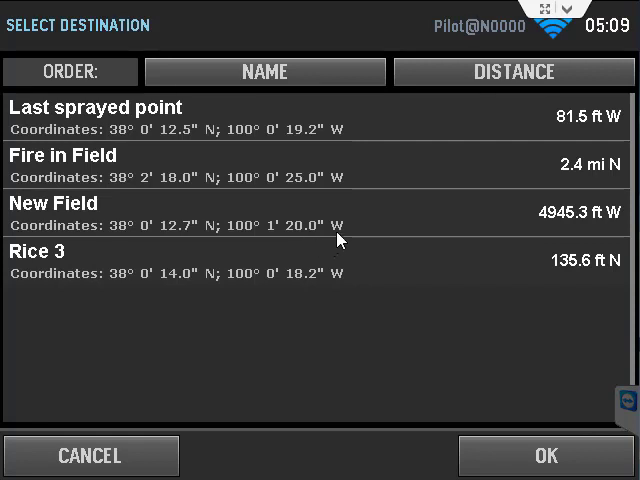
{"action": "mouse_move", "coordinate": [248, 229]}
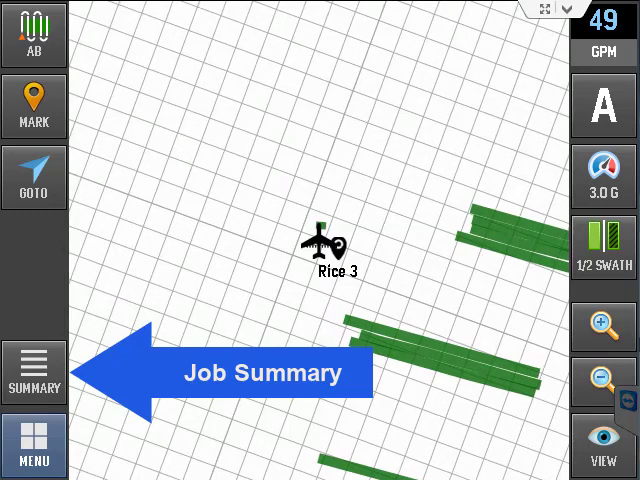
Review the JOB 365 summary (68.0 gal, 15.6 ac, 6:18 flight time) and close it.
{"action": "left_click", "coordinate": [35, 372]}
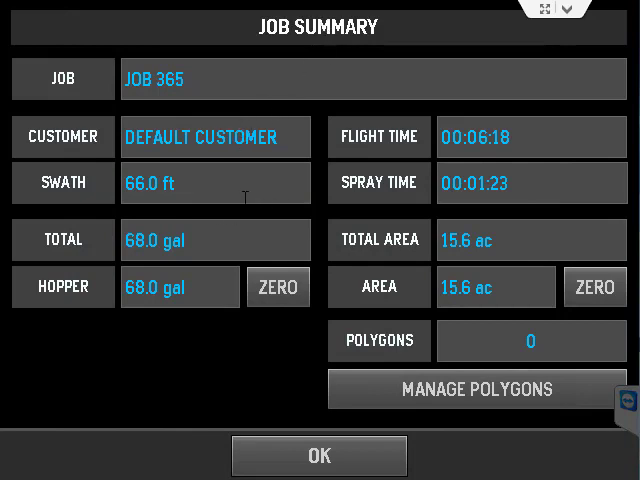
{"action": "mouse_move", "coordinate": [218, 203]}
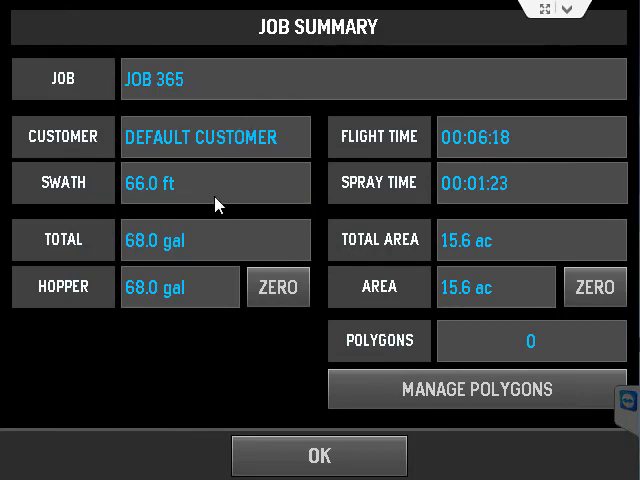
{"action": "mouse_move", "coordinate": [224, 216]}
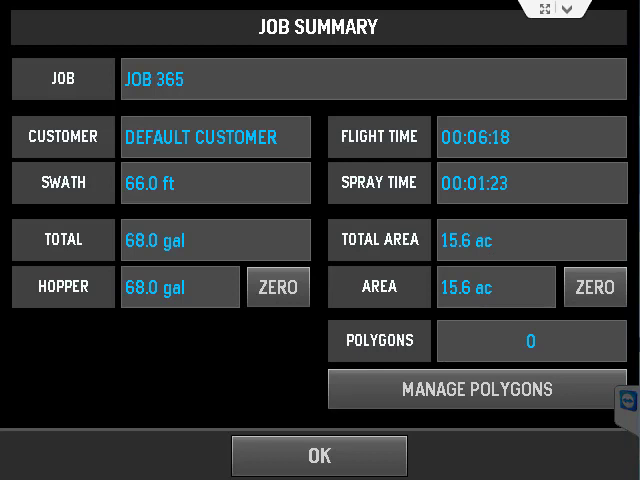
{"action": "left_click", "coordinate": [319, 455]}
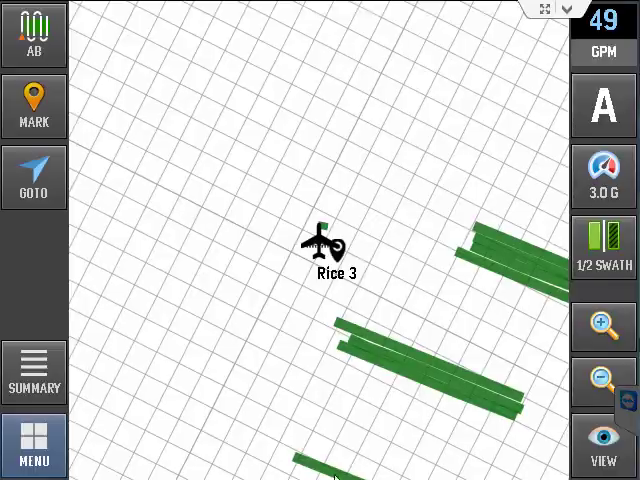
{"action": "left_click", "coordinate": [34, 446]}
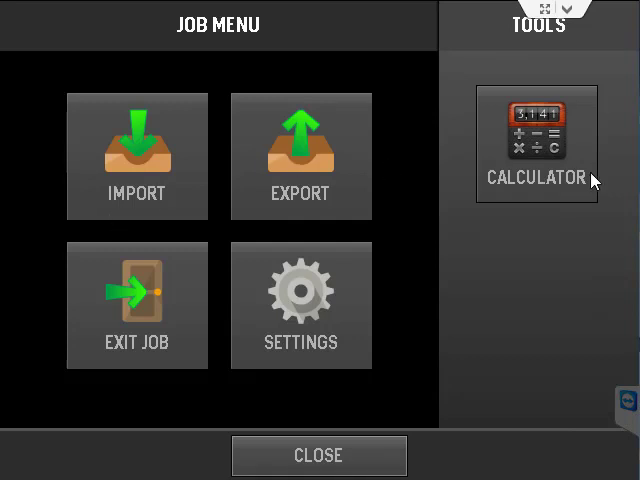
{"action": "left_click", "coordinate": [535, 143]}
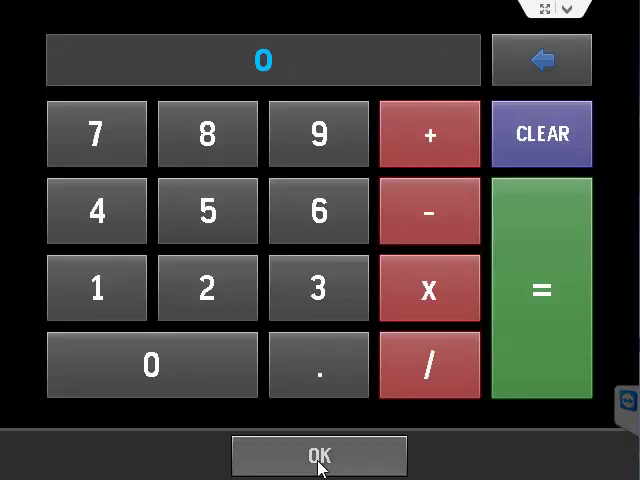
{"action": "left_click", "coordinate": [318, 455]}
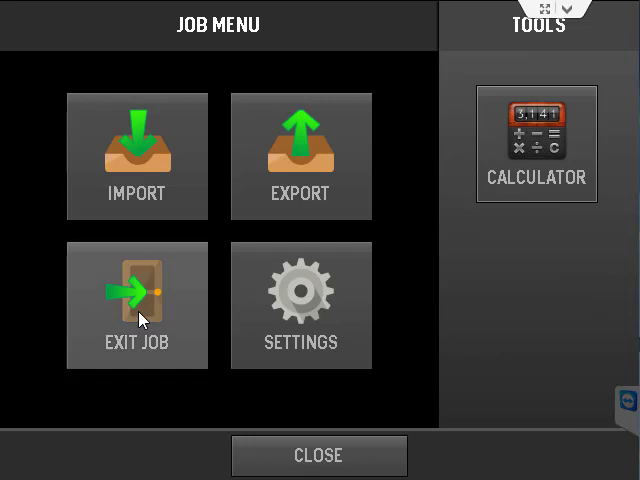
{"action": "mouse_move", "coordinate": [255, 320]}
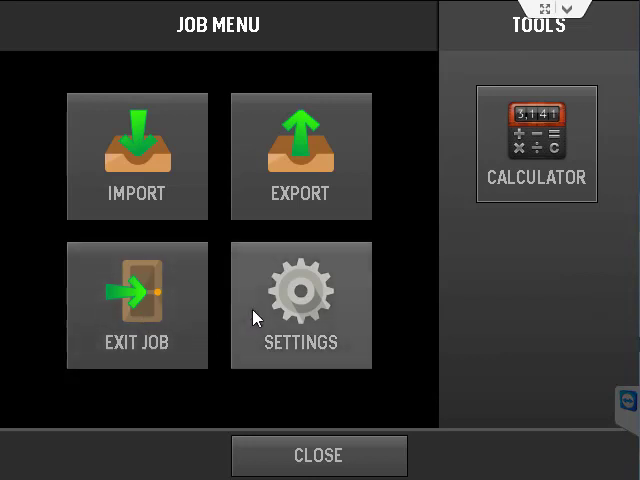
{"action": "mouse_move", "coordinate": [243, 335]}
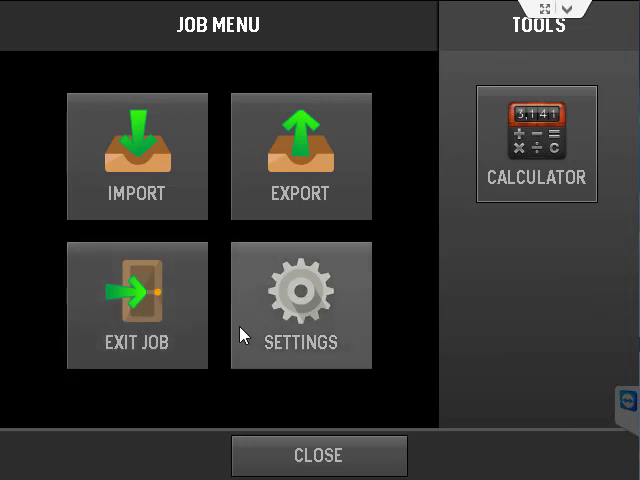
{"action": "left_click", "coordinate": [301, 305]}
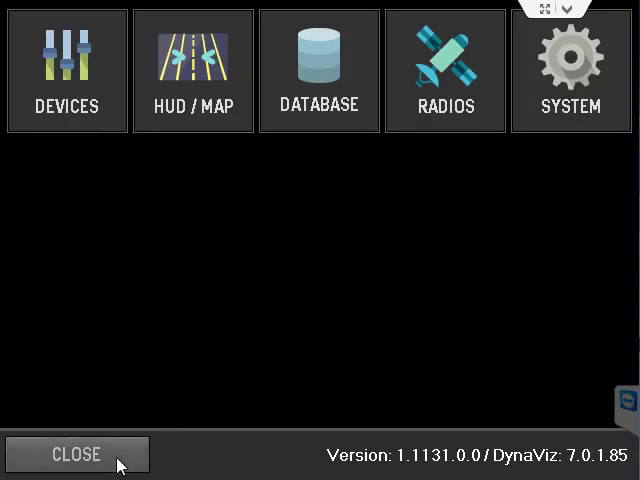
{"action": "left_click", "coordinate": [76, 454]}
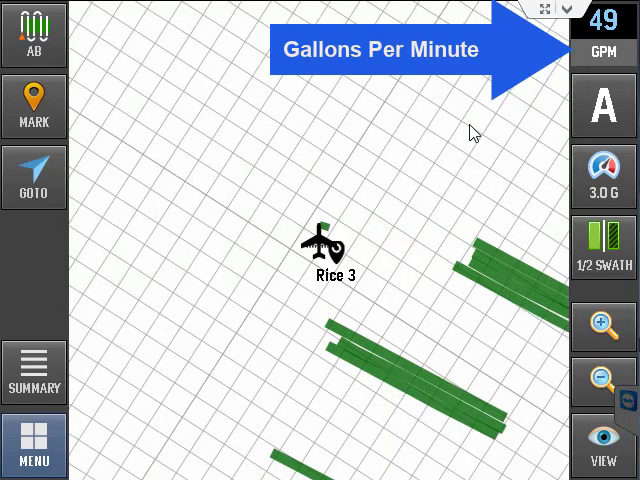
{"action": "left_click", "coordinate": [604, 107]}
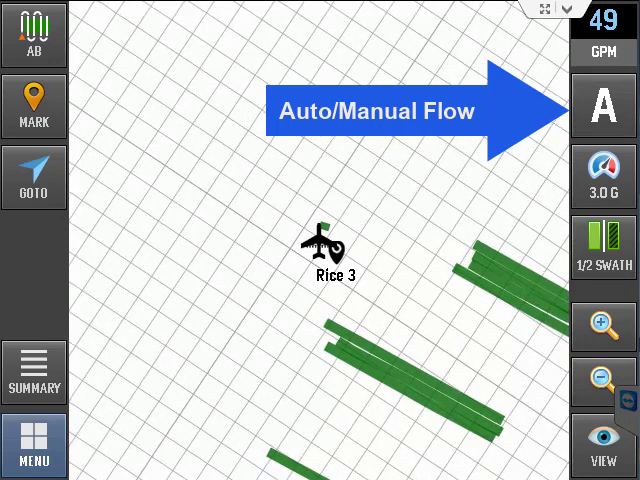
{"action": "left_click", "coordinate": [605, 105]}
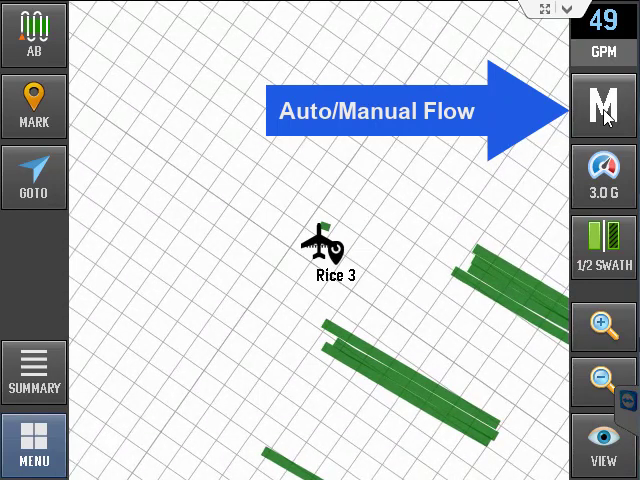
{"action": "left_click", "coordinate": [603, 105]}
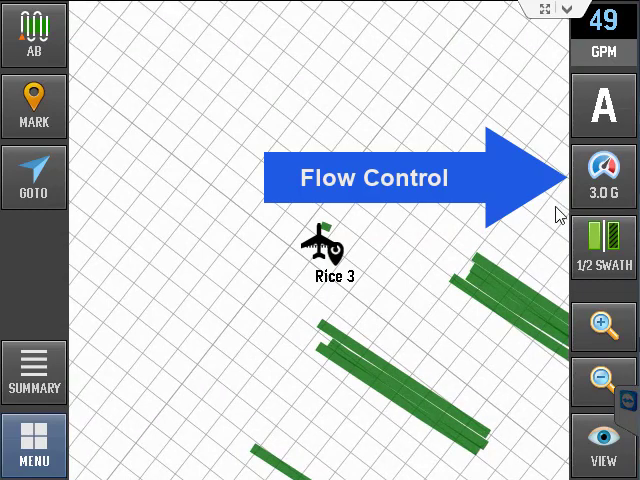
In the flow controller, enter a 2.5 gal/acre target rate and raise minimum speed to 27 mi/h.
{"action": "left_click", "coordinate": [602, 170]}
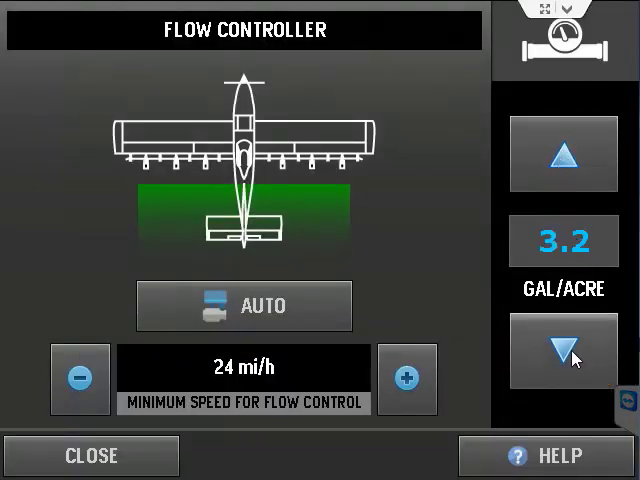
{"action": "left_click", "coordinate": [563, 352]}
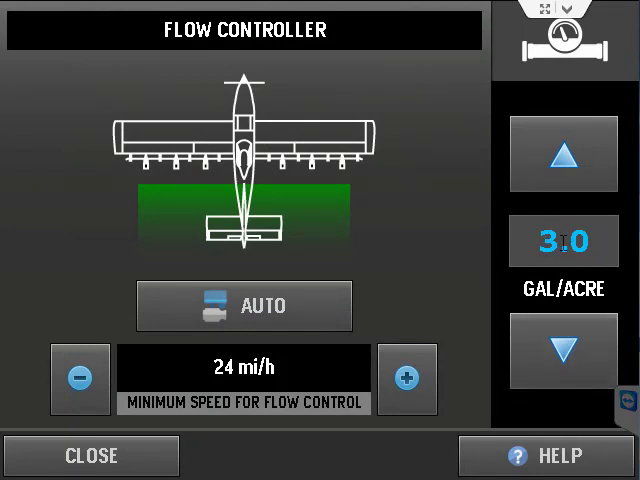
{"action": "left_click", "coordinate": [563, 241]}
{"action": "type", "text": "2."}
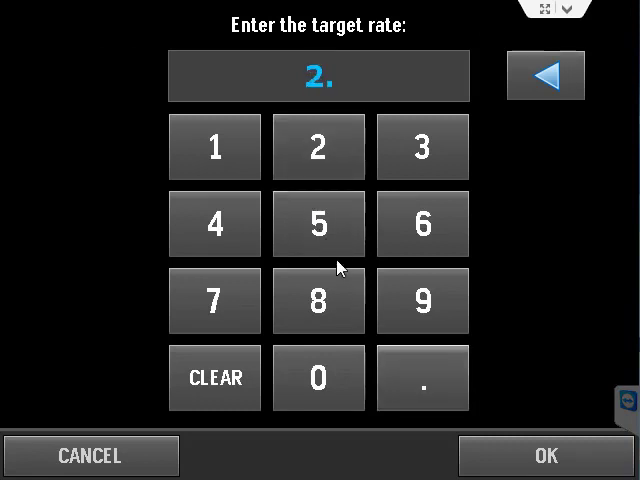
{"action": "left_click", "coordinate": [546, 456]}
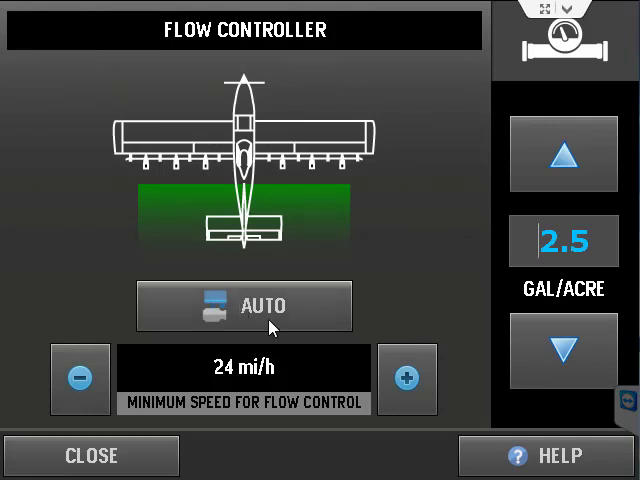
{"action": "mouse_move", "coordinate": [290, 378]}
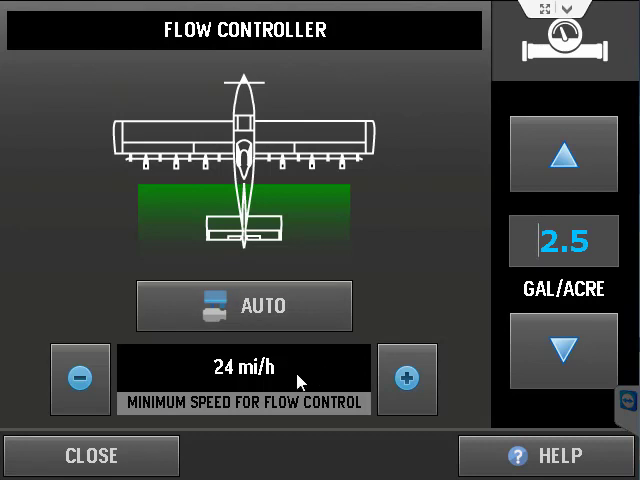
{"action": "left_click", "coordinate": [407, 380]}
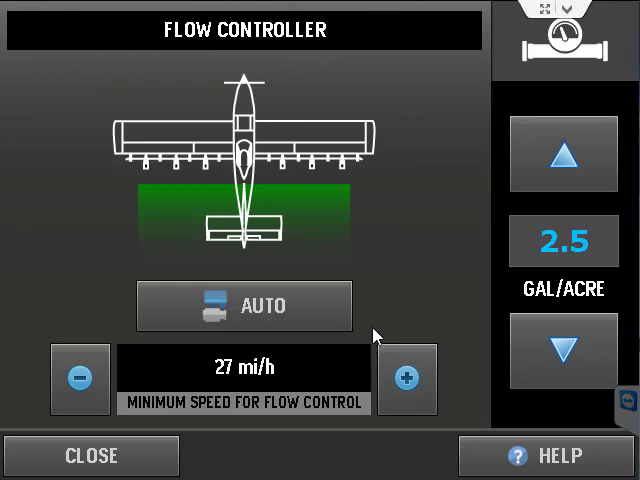
{"action": "left_click", "coordinate": [91, 455]}
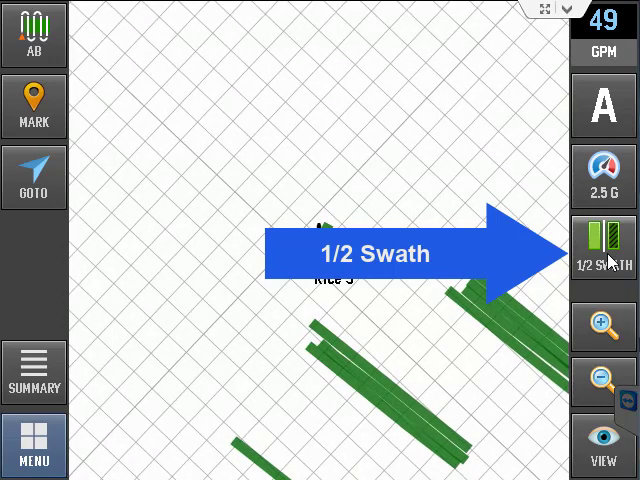
{"action": "left_click", "coordinate": [602, 245]}
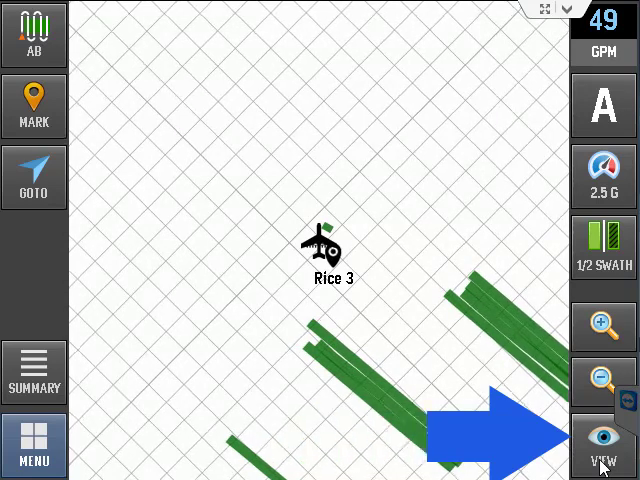
{"action": "left_click", "coordinate": [602, 455]}
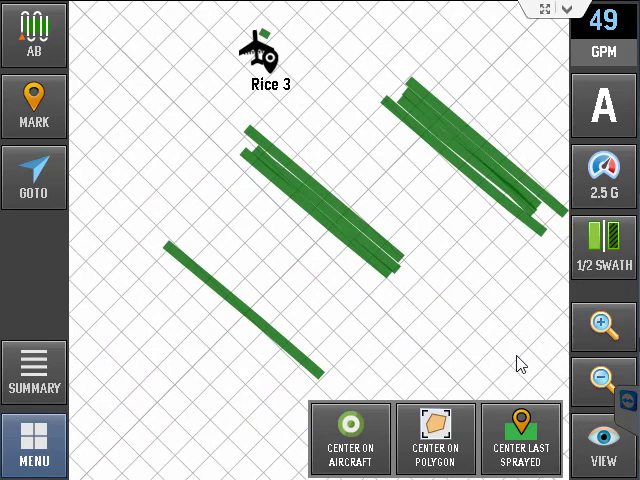
{"action": "left_click", "coordinate": [603, 323]}
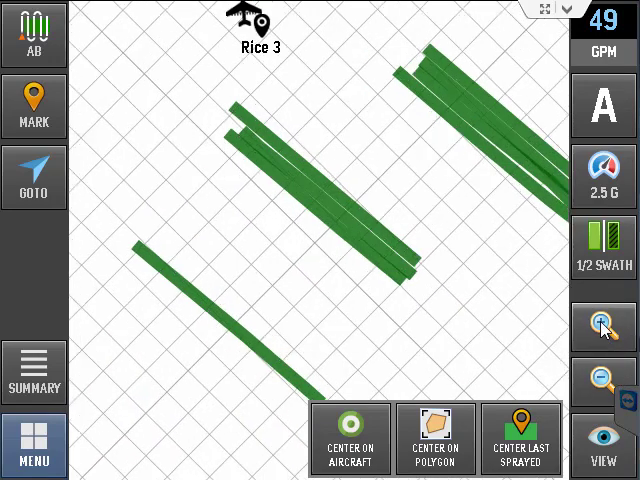
{"action": "left_click", "coordinate": [604, 322]}
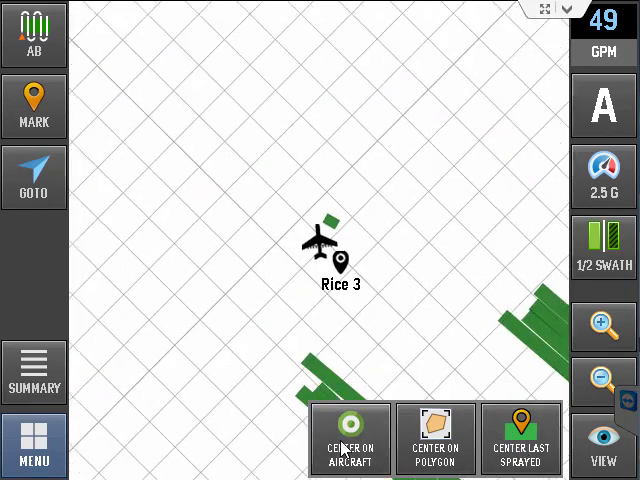
{"action": "left_click", "coordinate": [604, 445]}
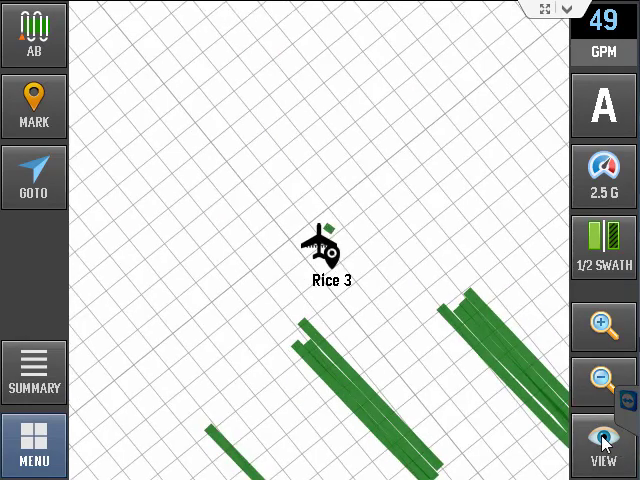